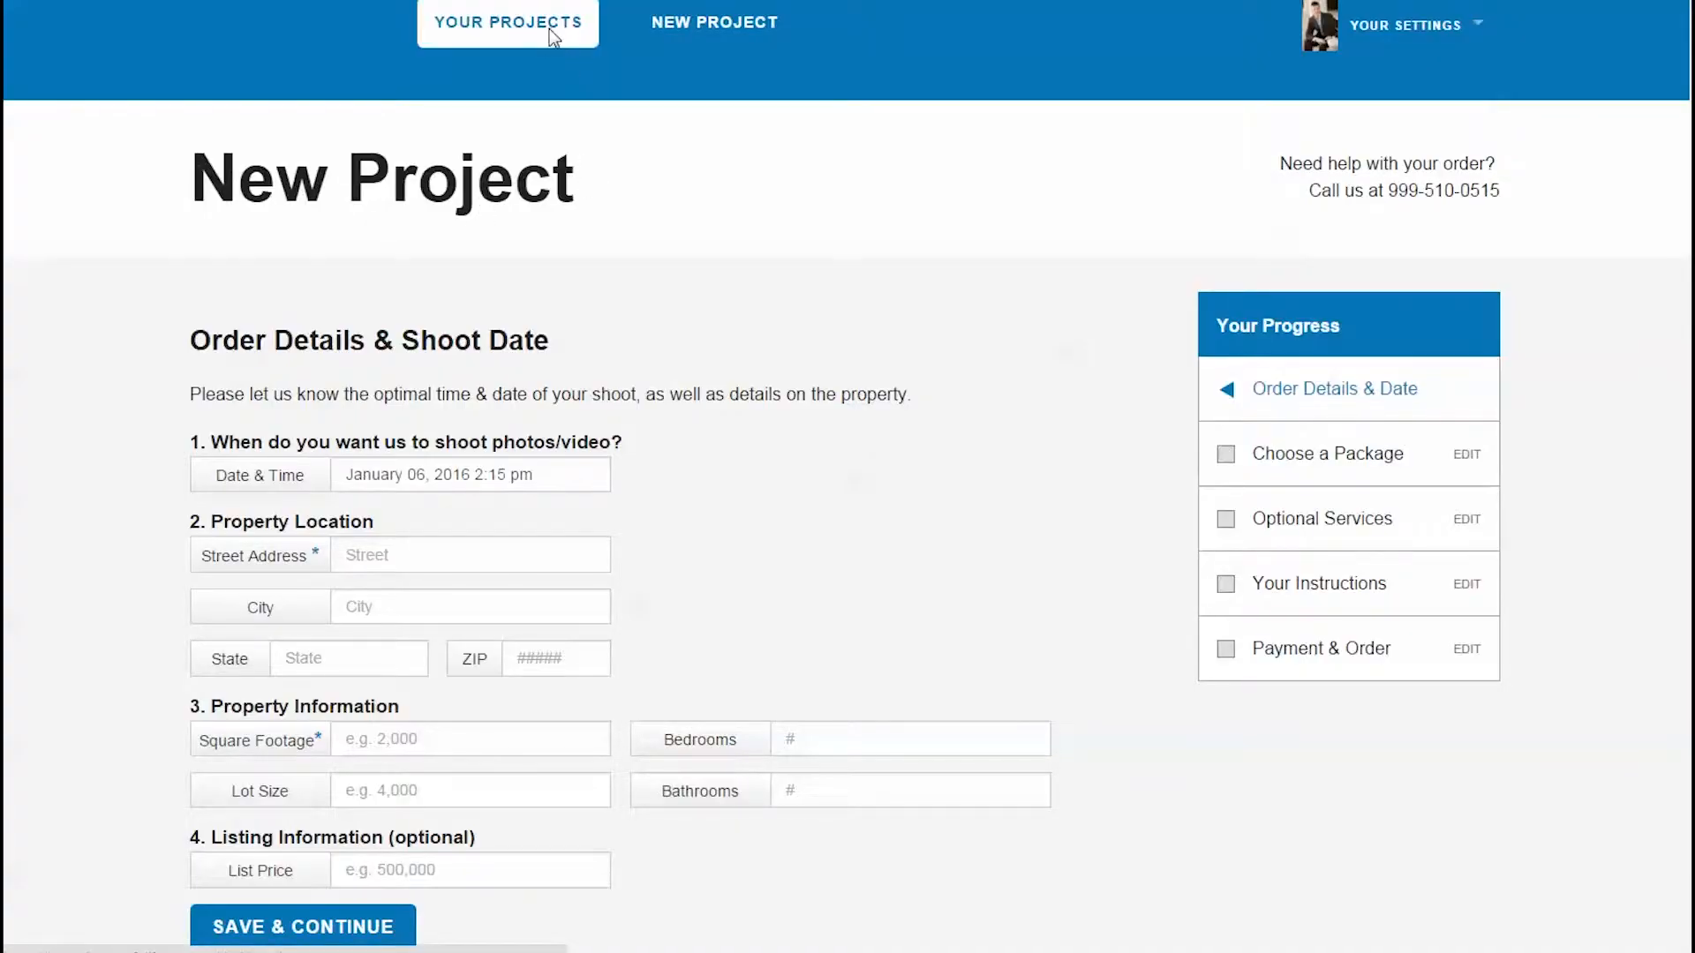
# Open the 1234 higline st order from Your Projects and scroll through its details
pyautogui.click(506, 23)
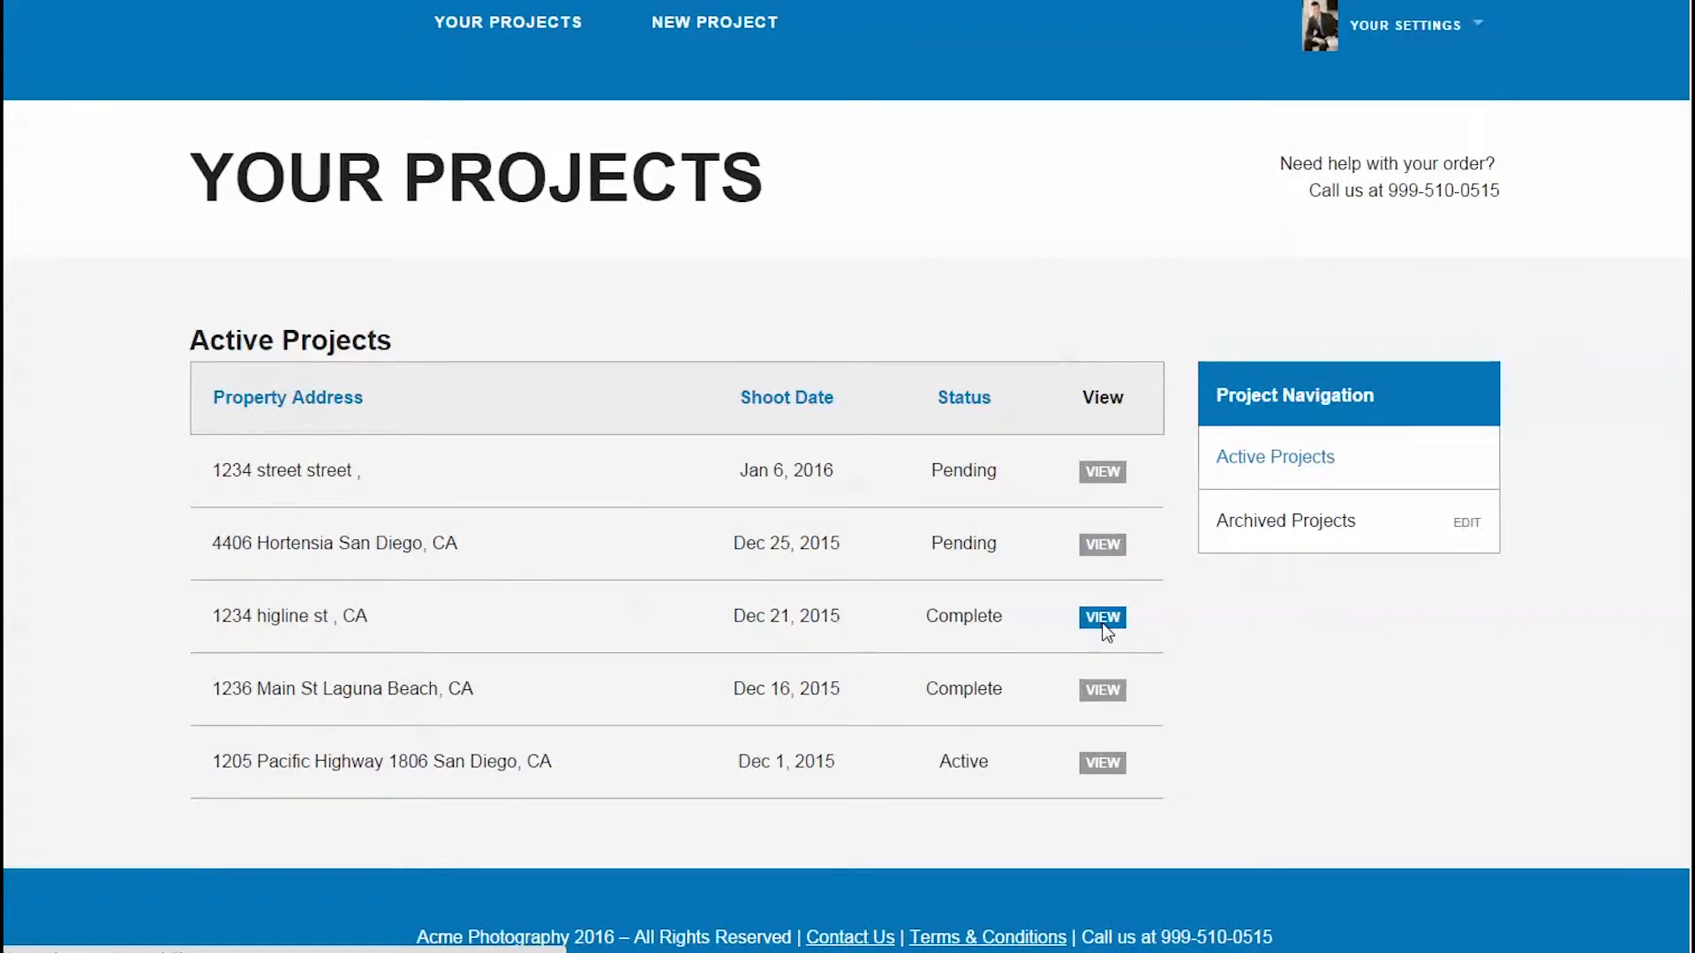
pyautogui.click(1102, 617)
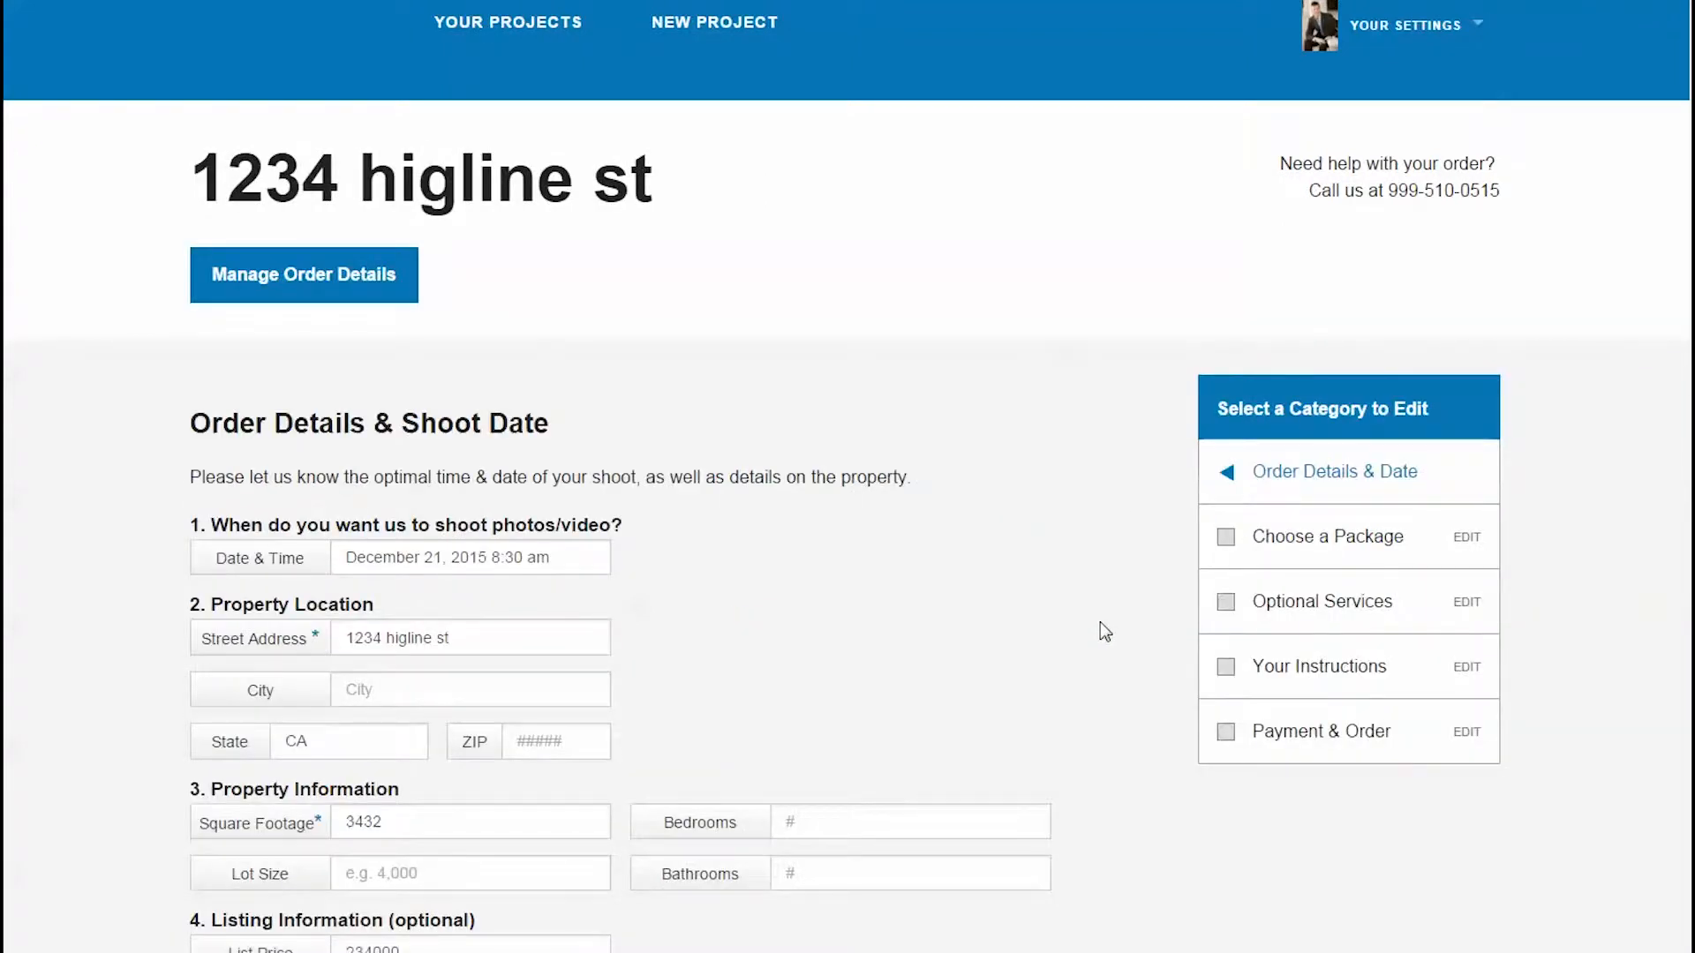
pyautogui.scroll(-3)
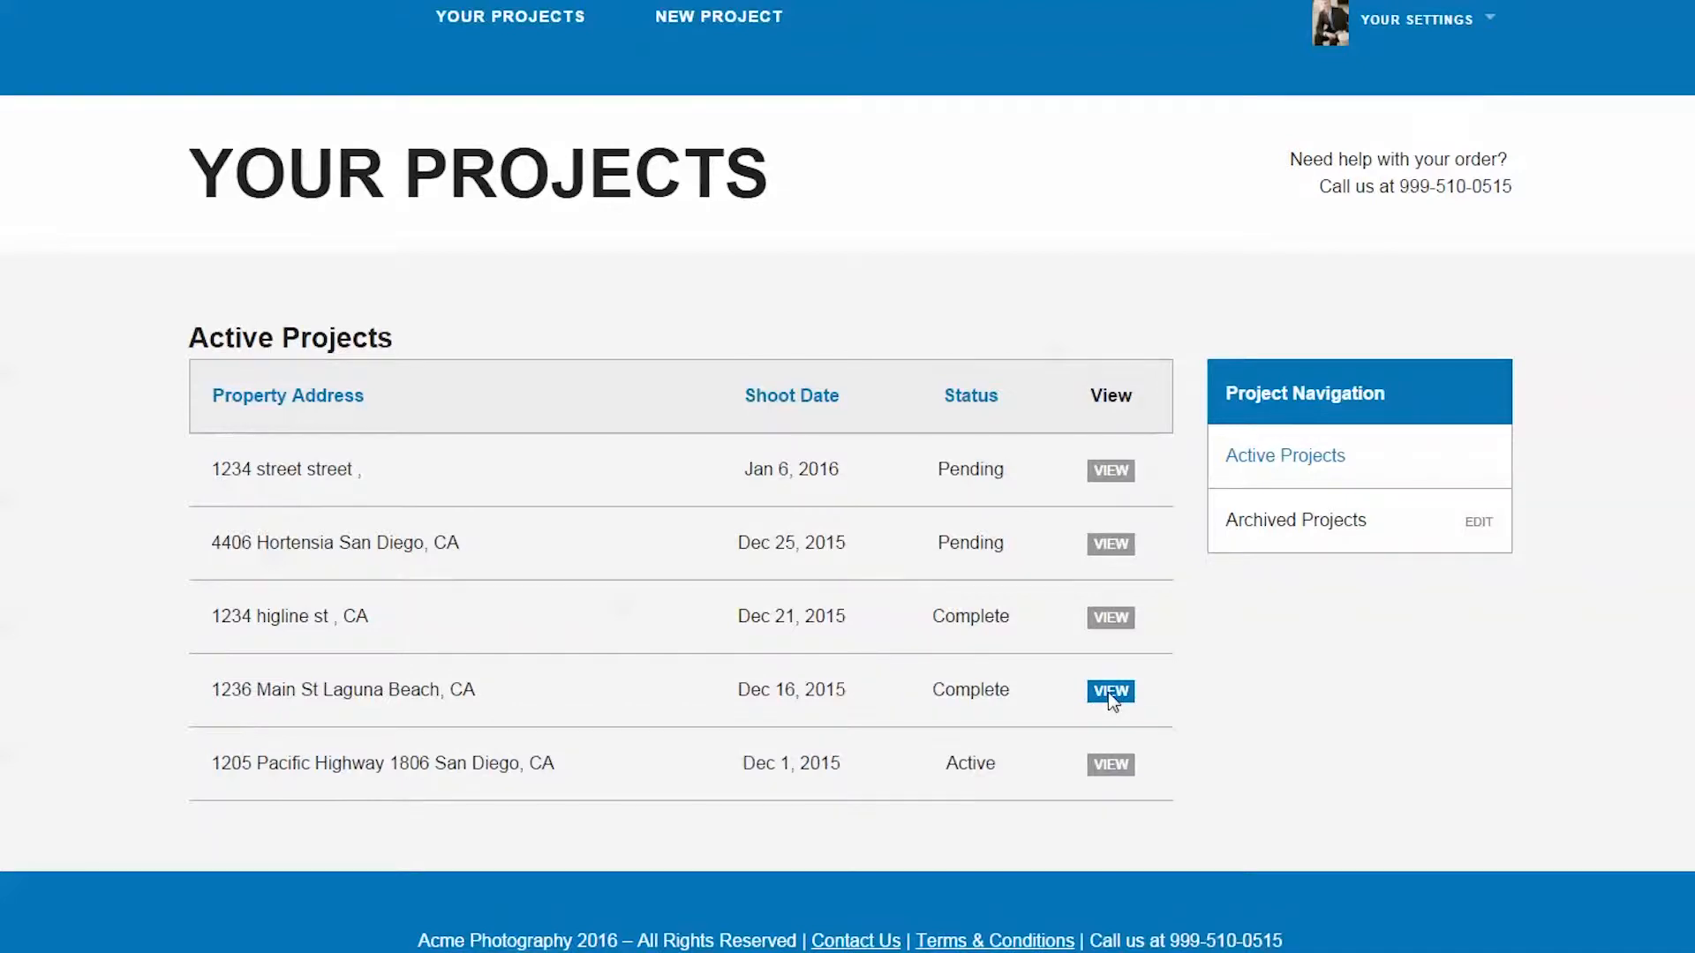
pyautogui.click(1109, 690)
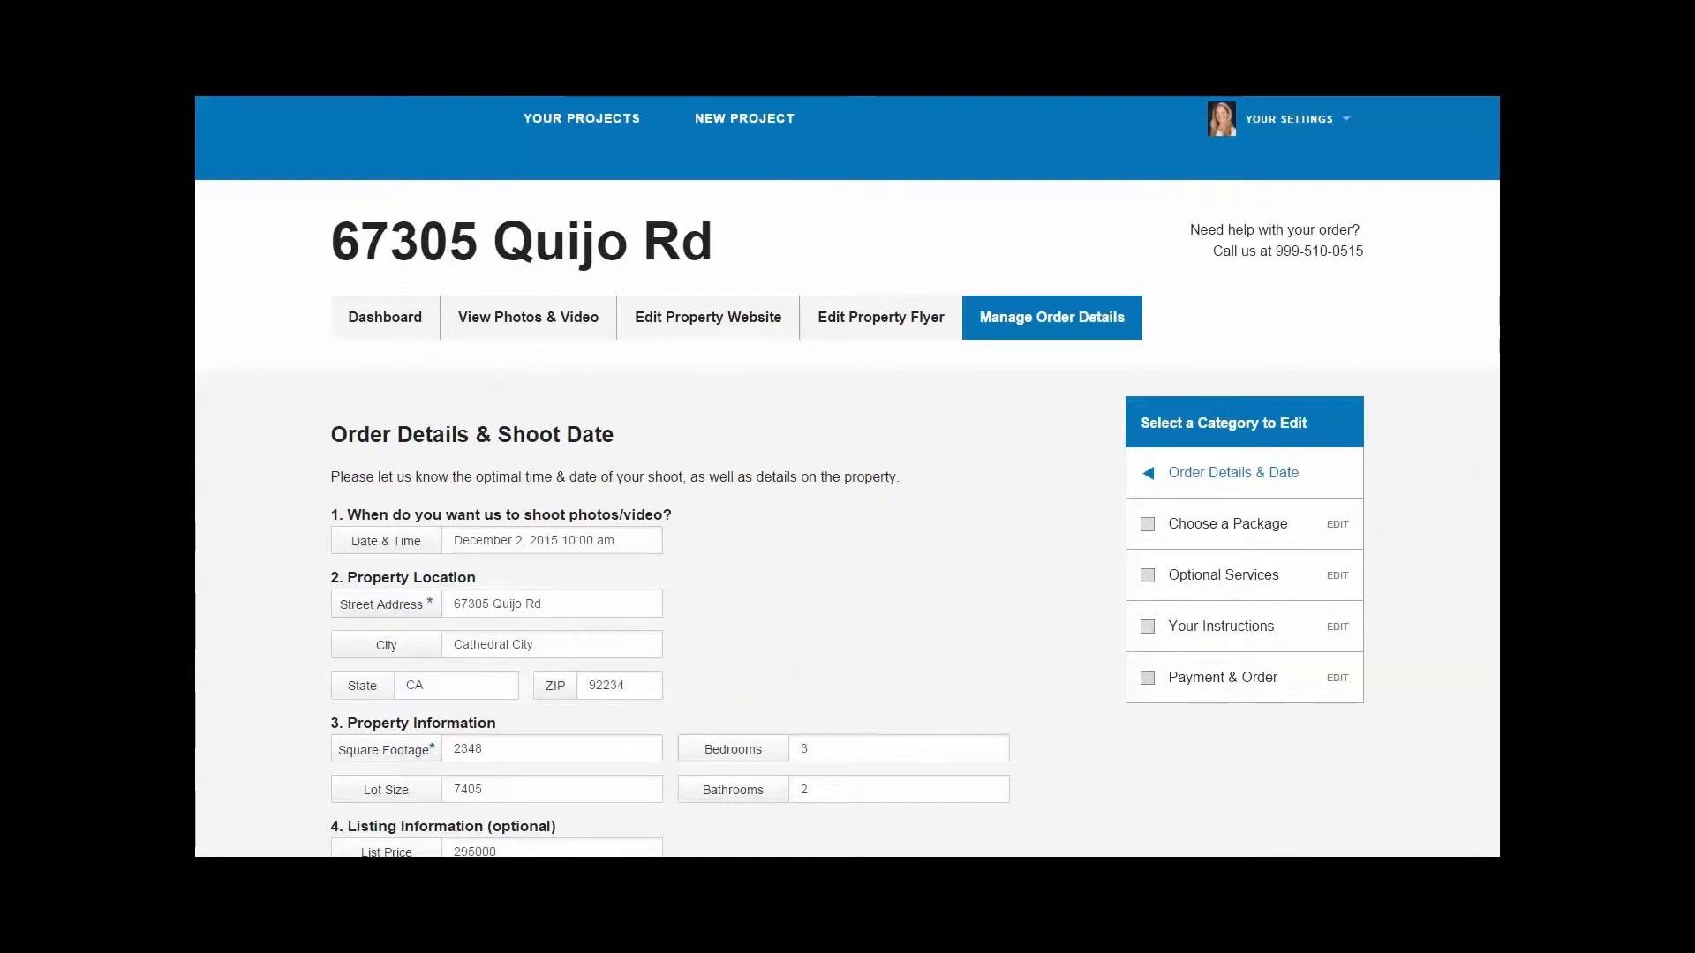
pyautogui.scroll(-3)
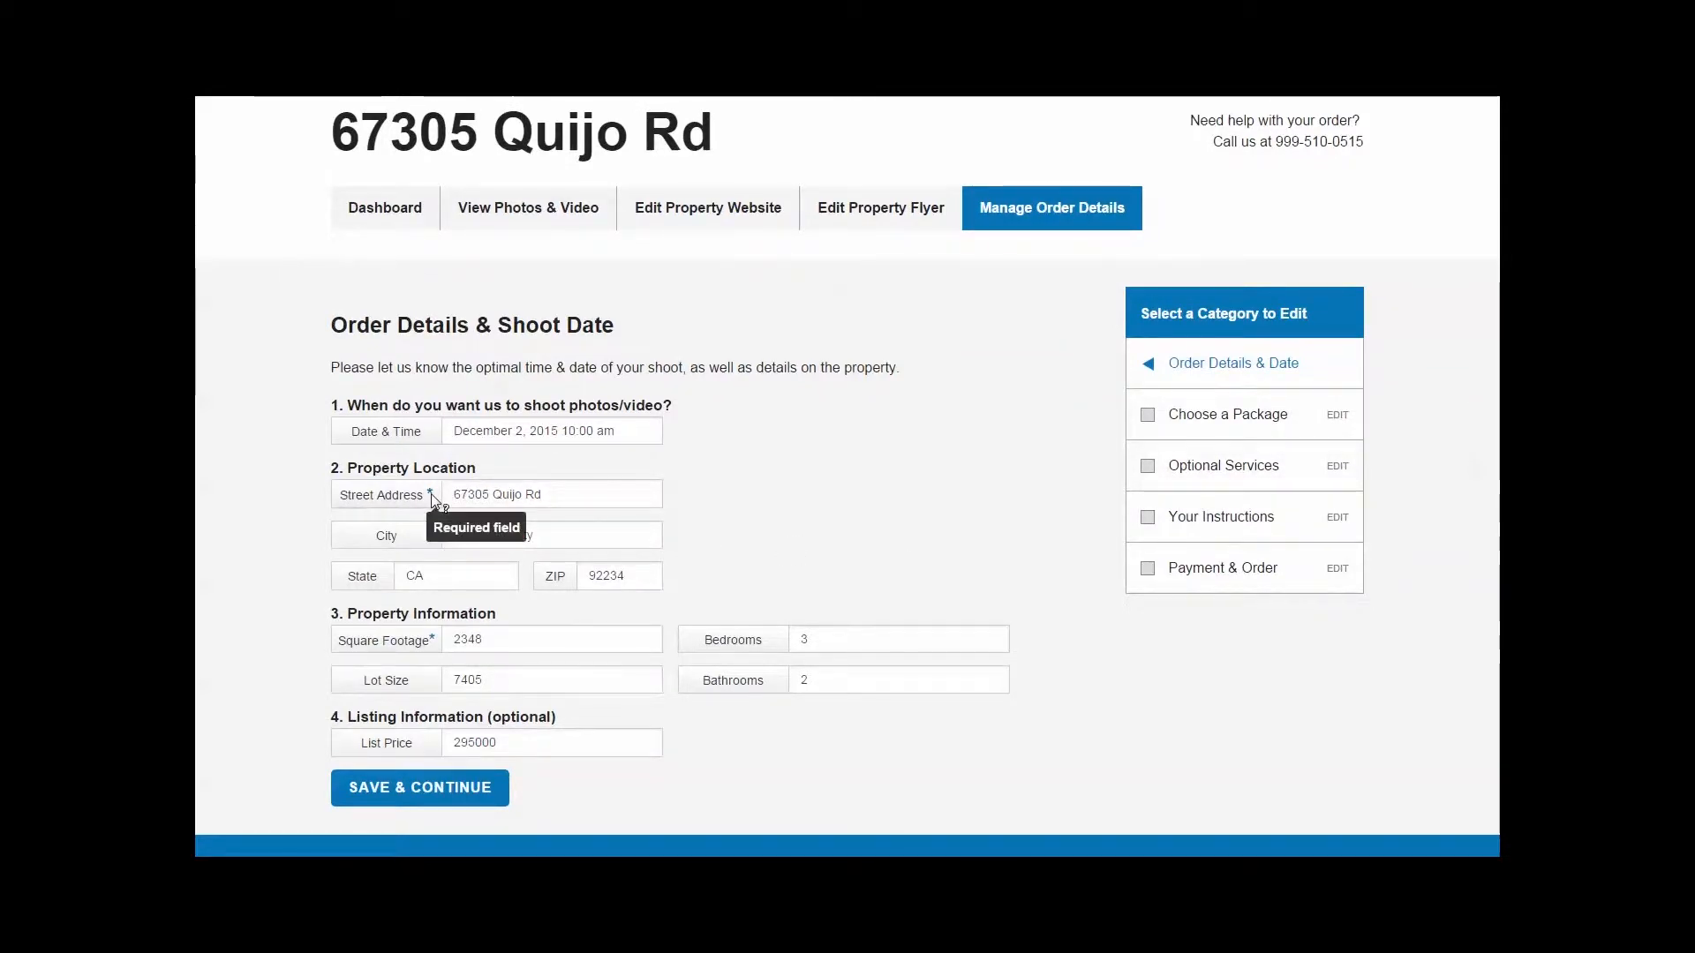
pyautogui.write('Cathedral City')
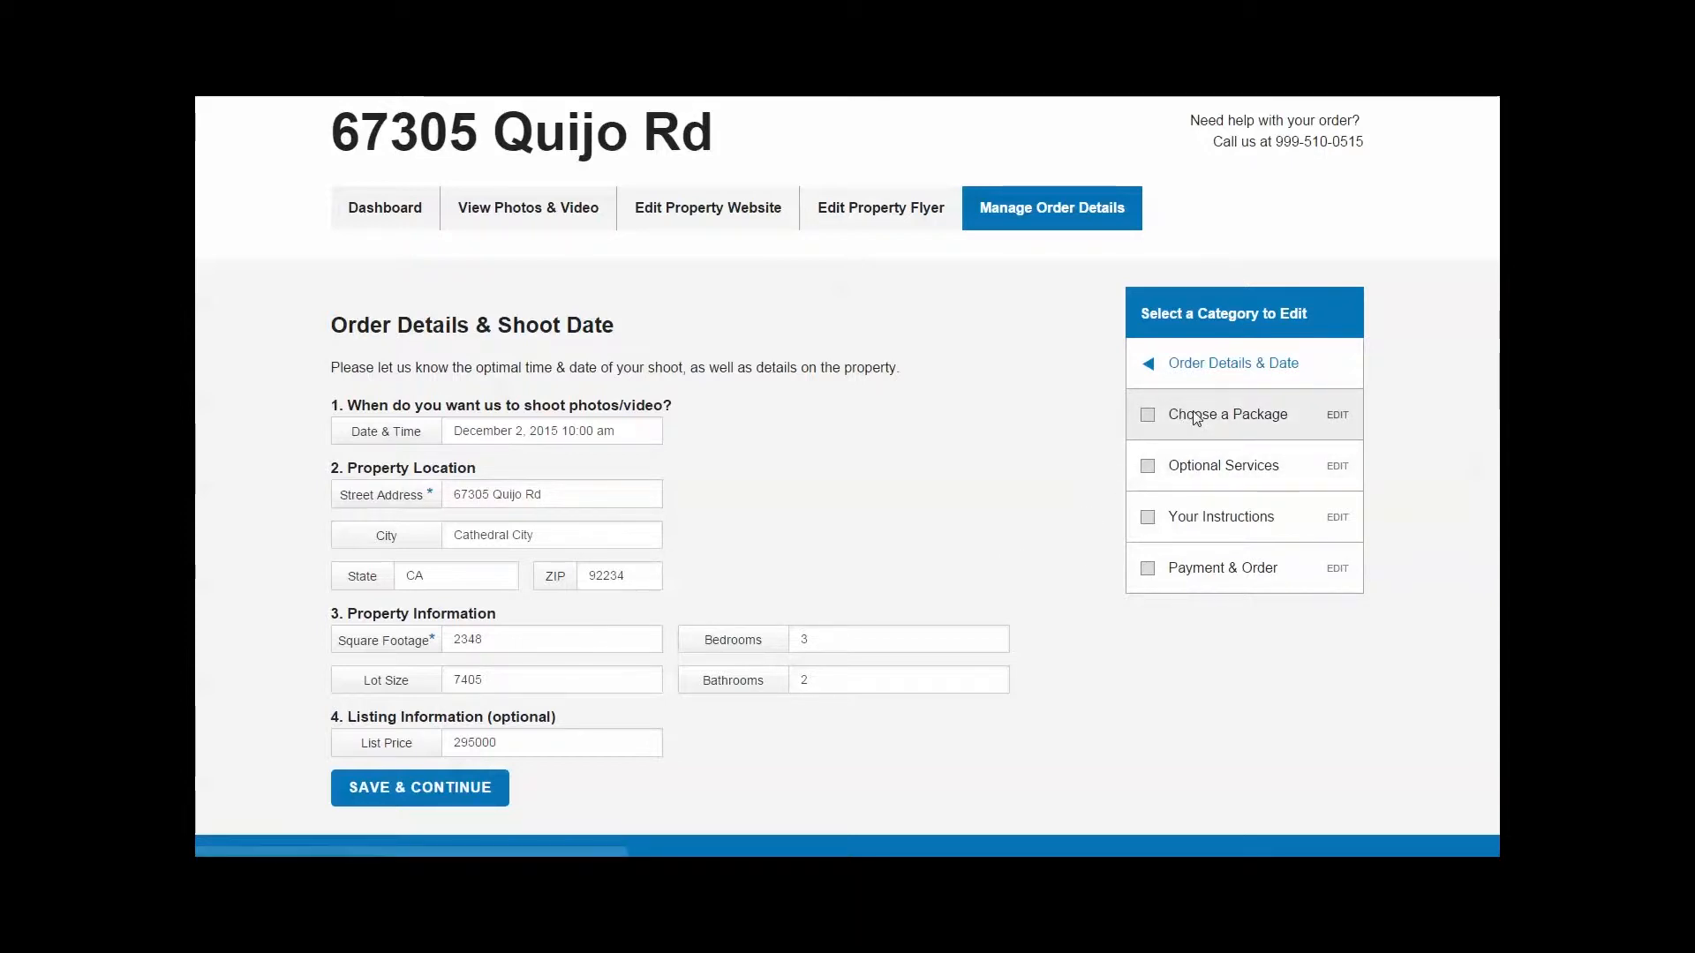
pyautogui.click(1226, 414)
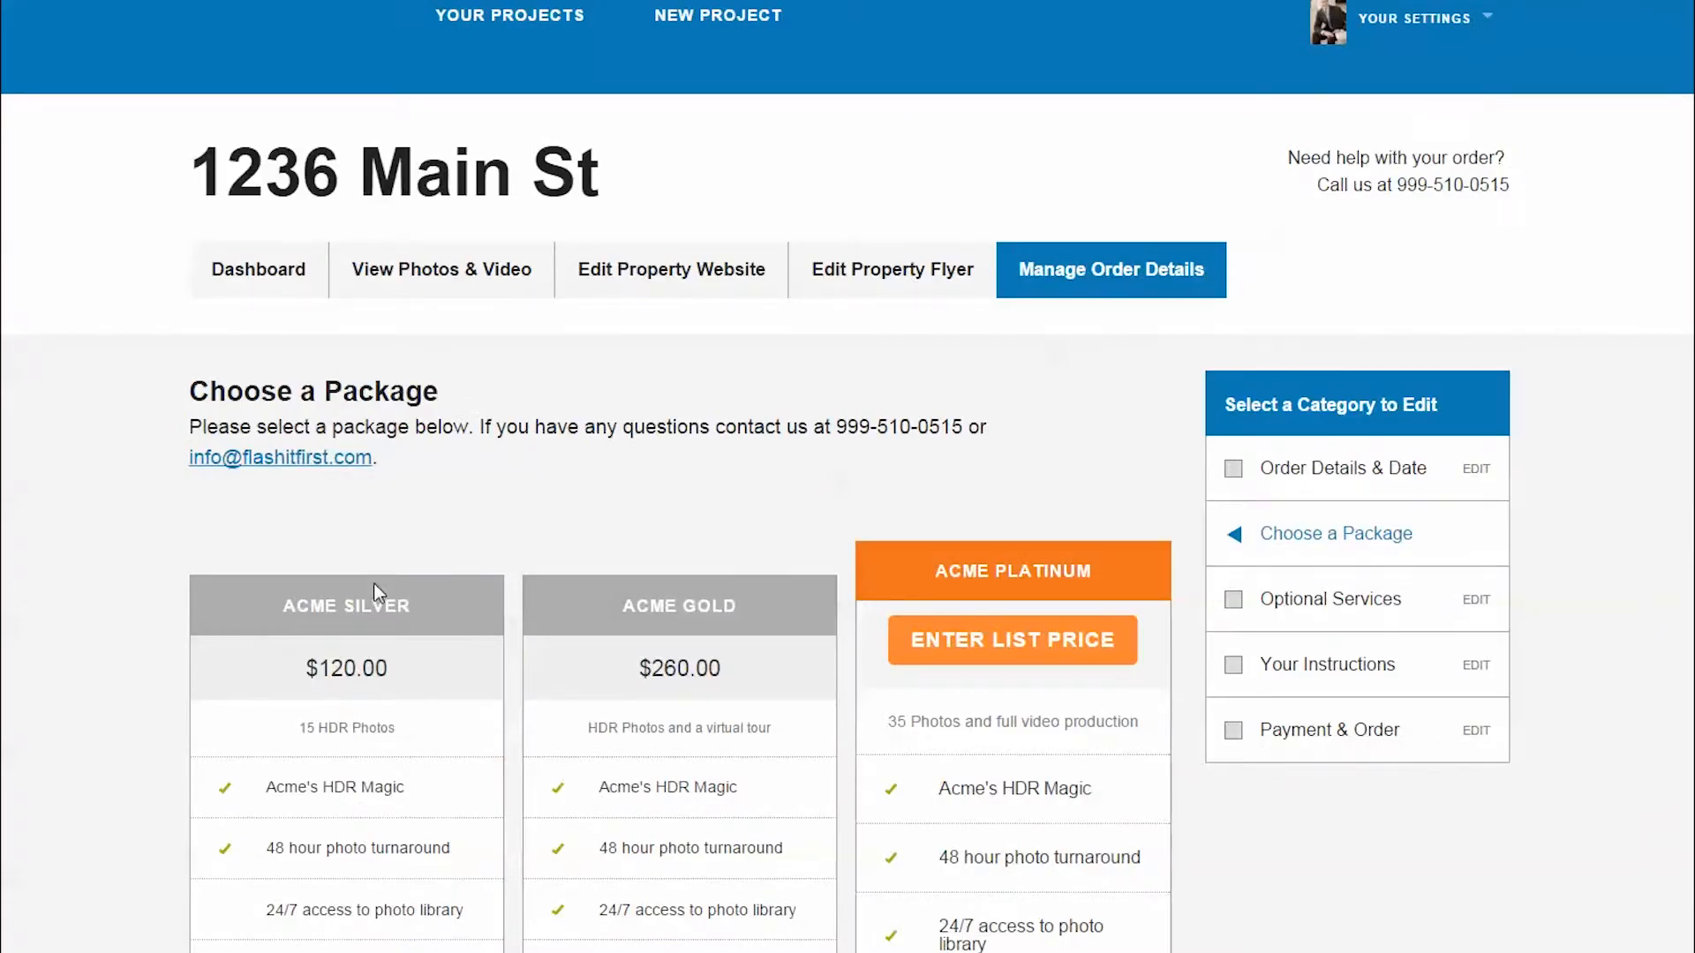
pyautogui.moveTo(1673, 256)
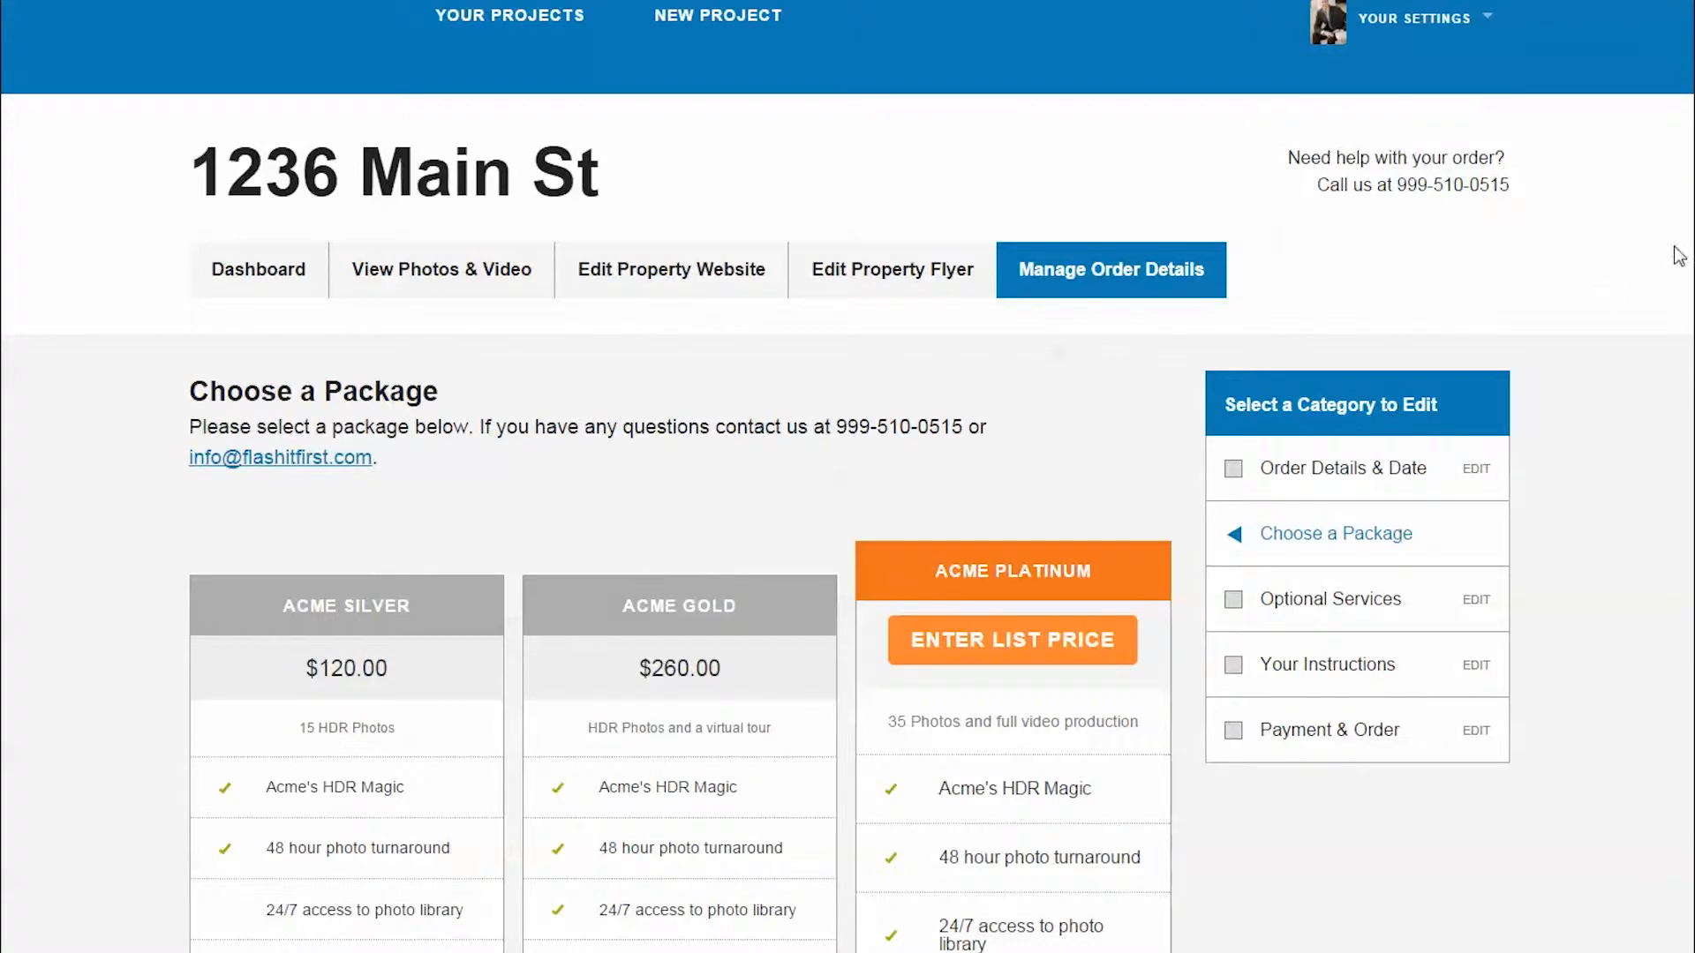
pyautogui.scroll(-3)
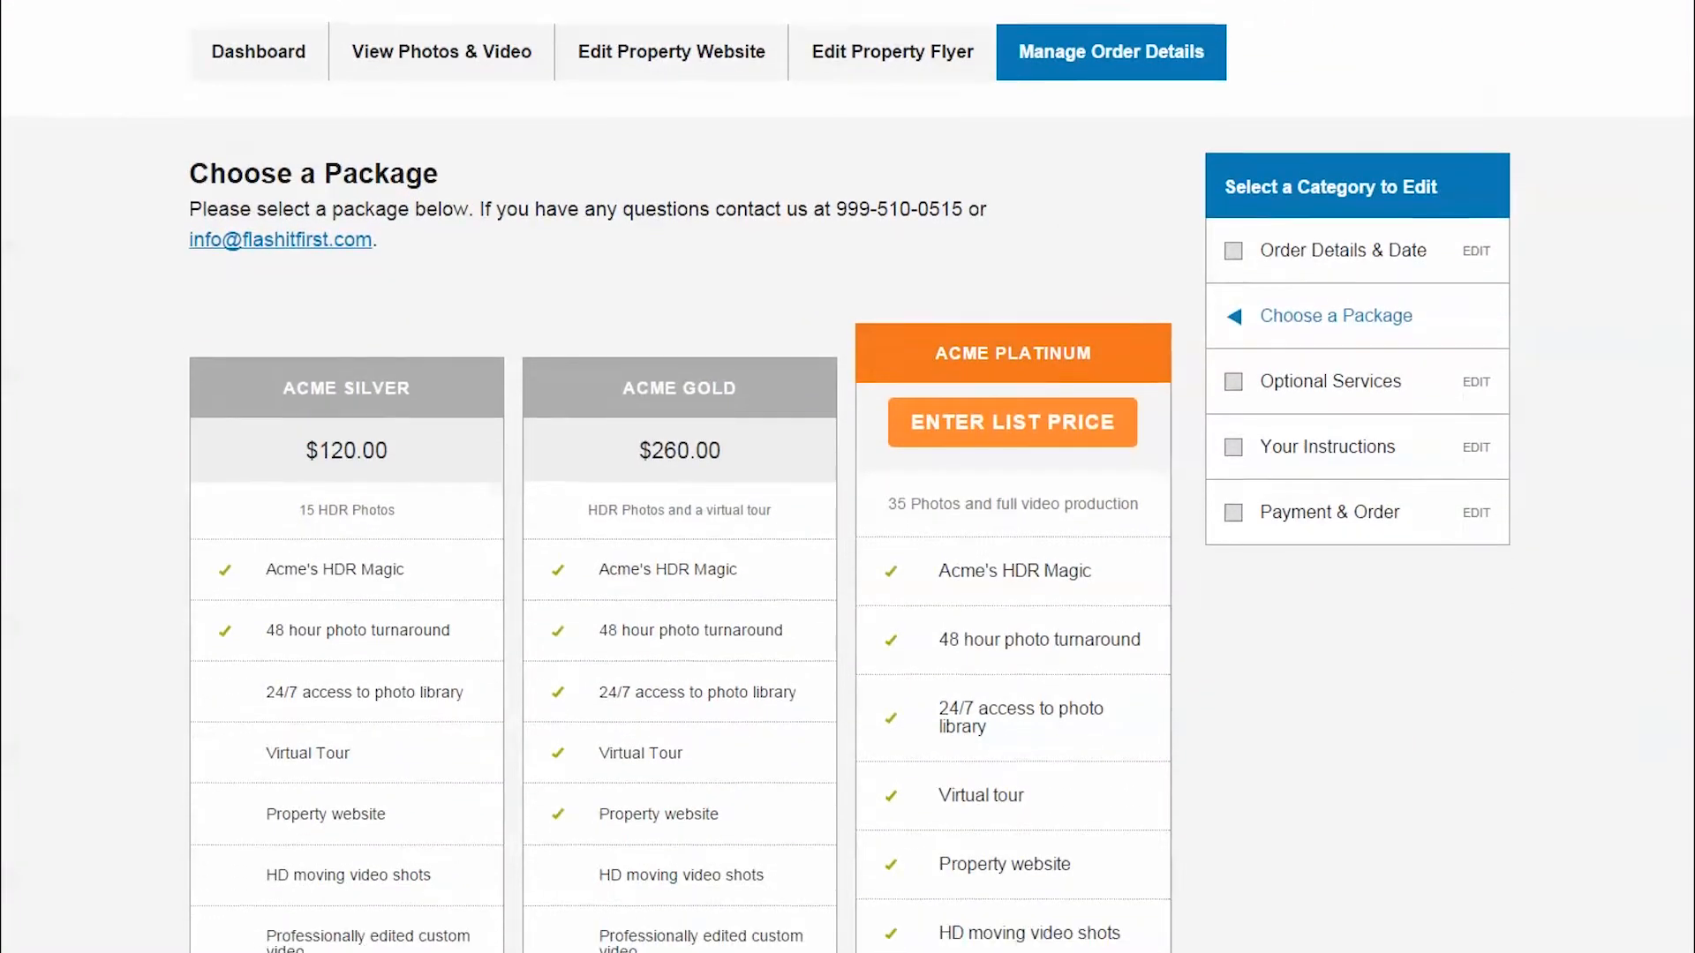
pyautogui.scroll(-3)
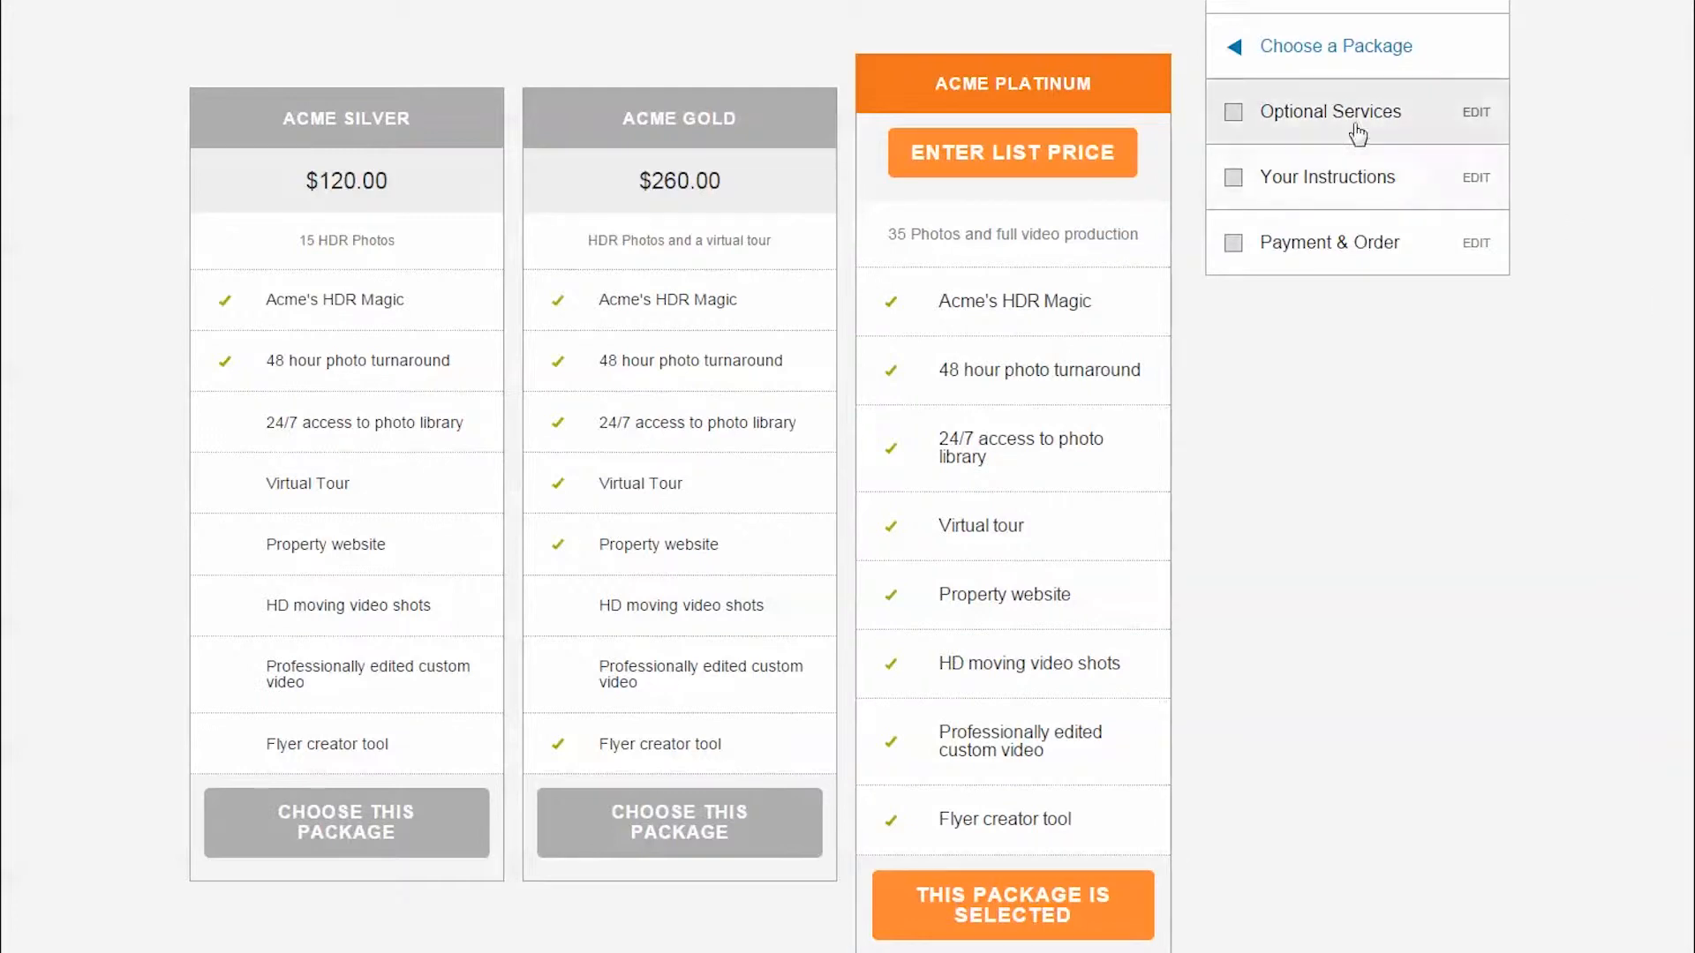
pyautogui.moveTo(1331, 121)
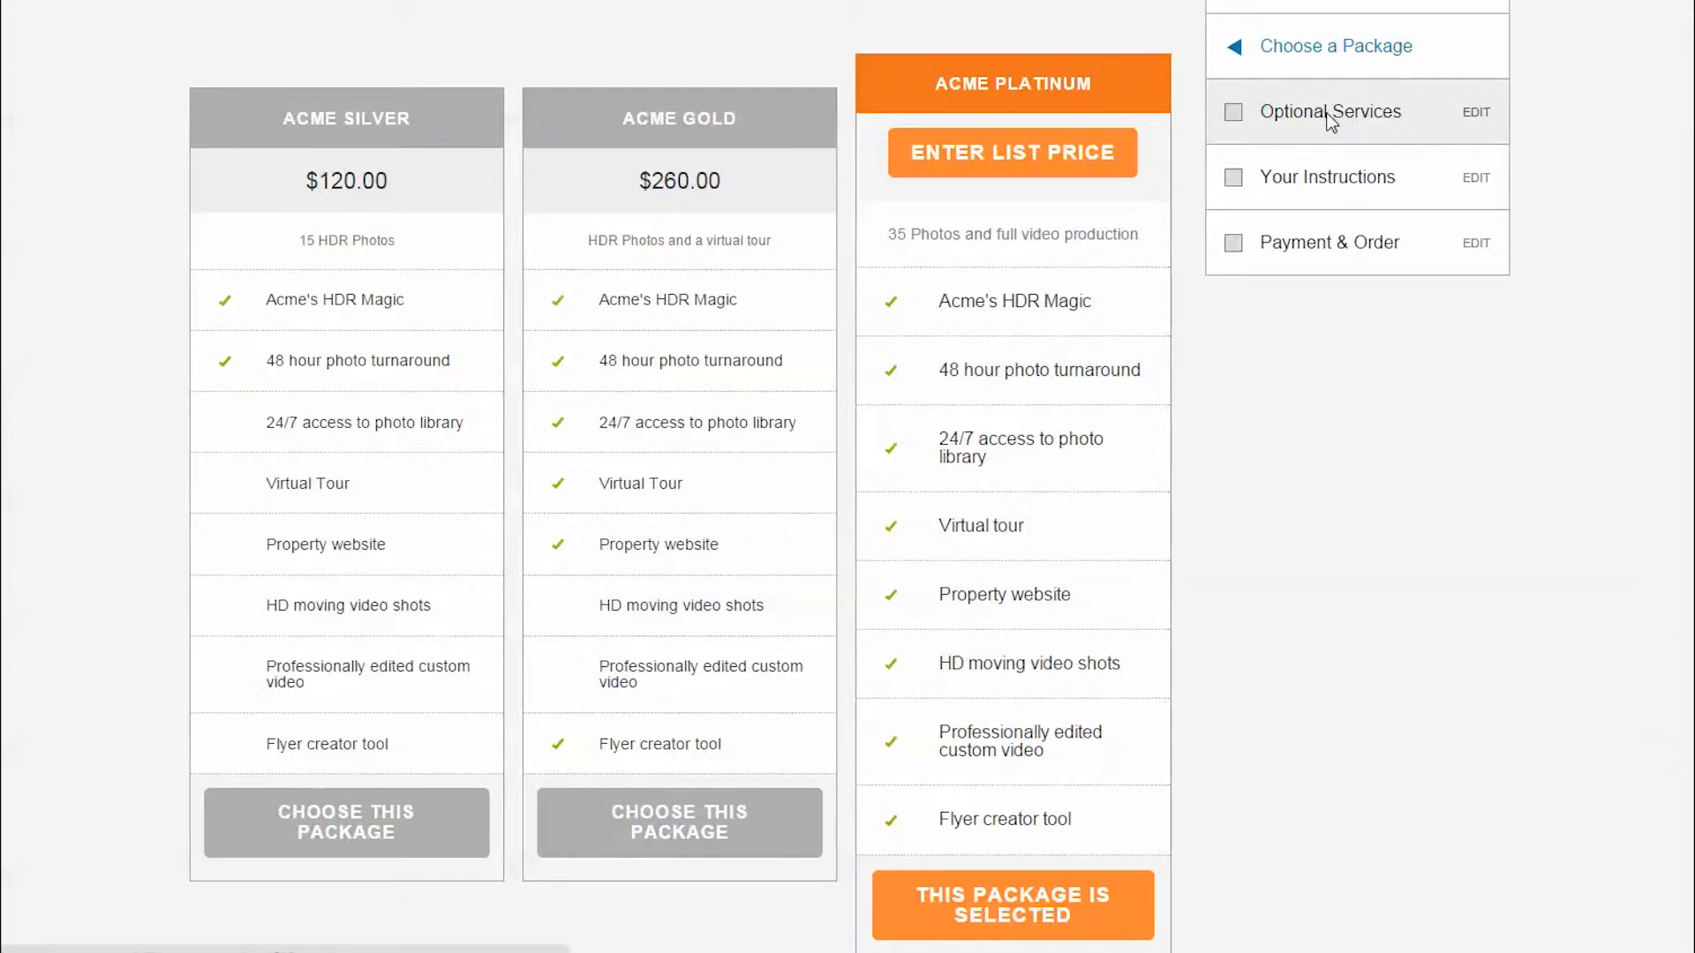
pyautogui.click(1330, 112)
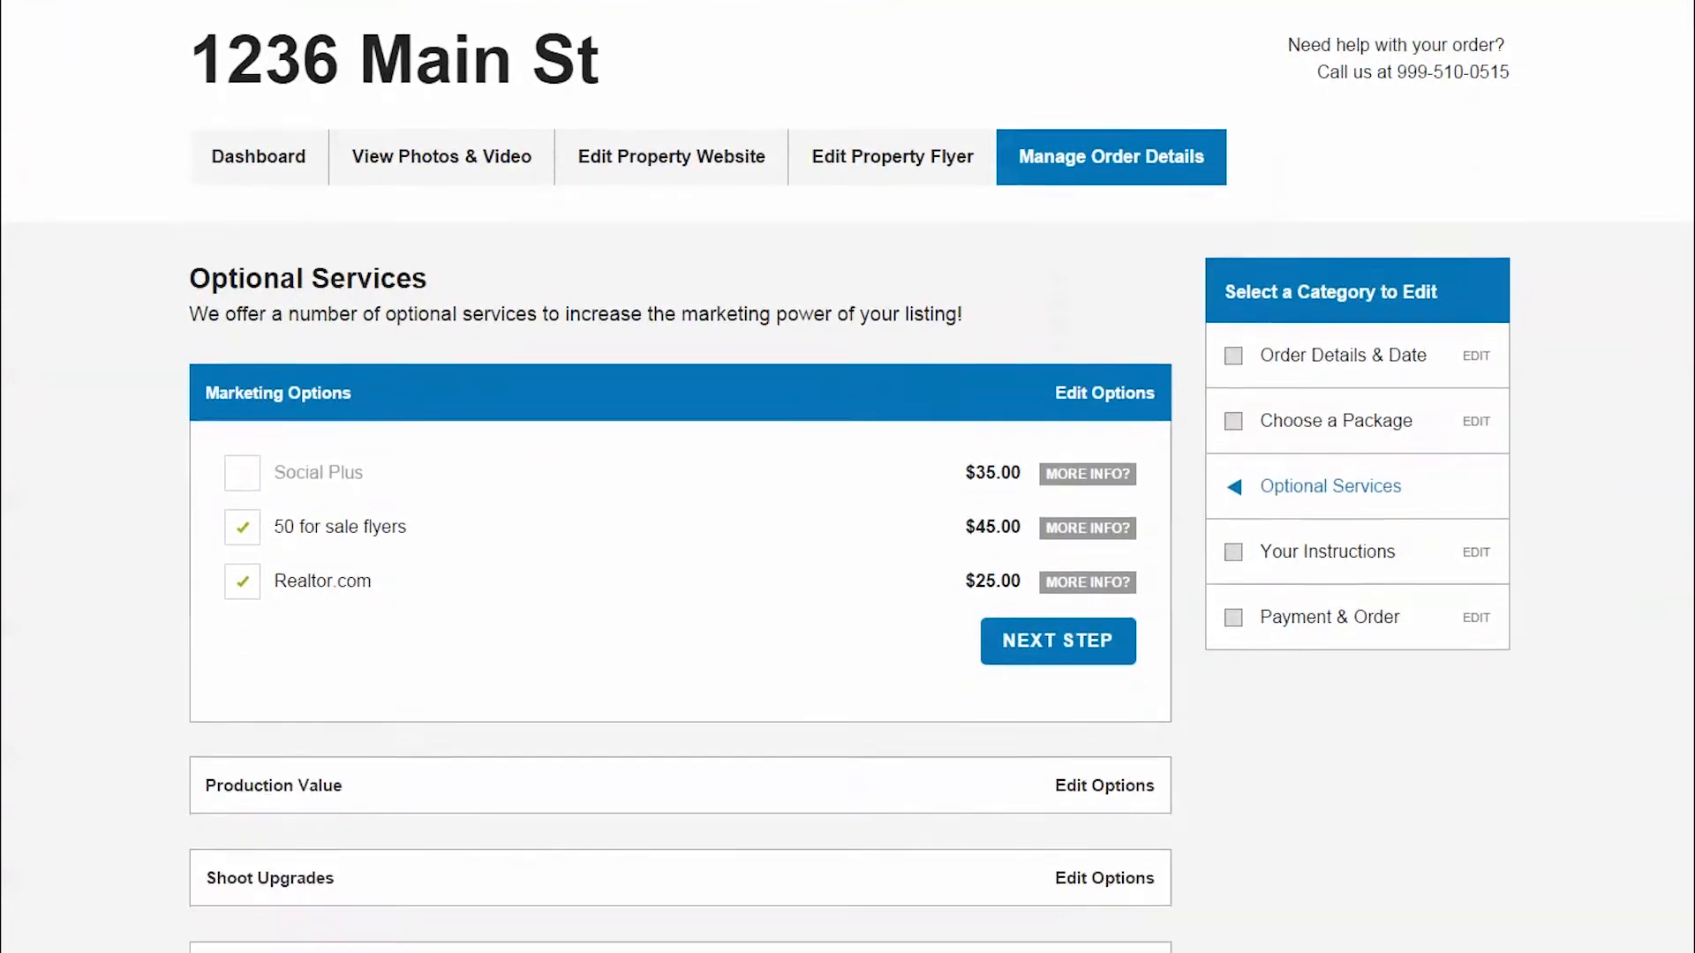
# Scroll down the 1236 Main St photoshoot instructions with the prefilled property description
pyautogui.scroll(-3)
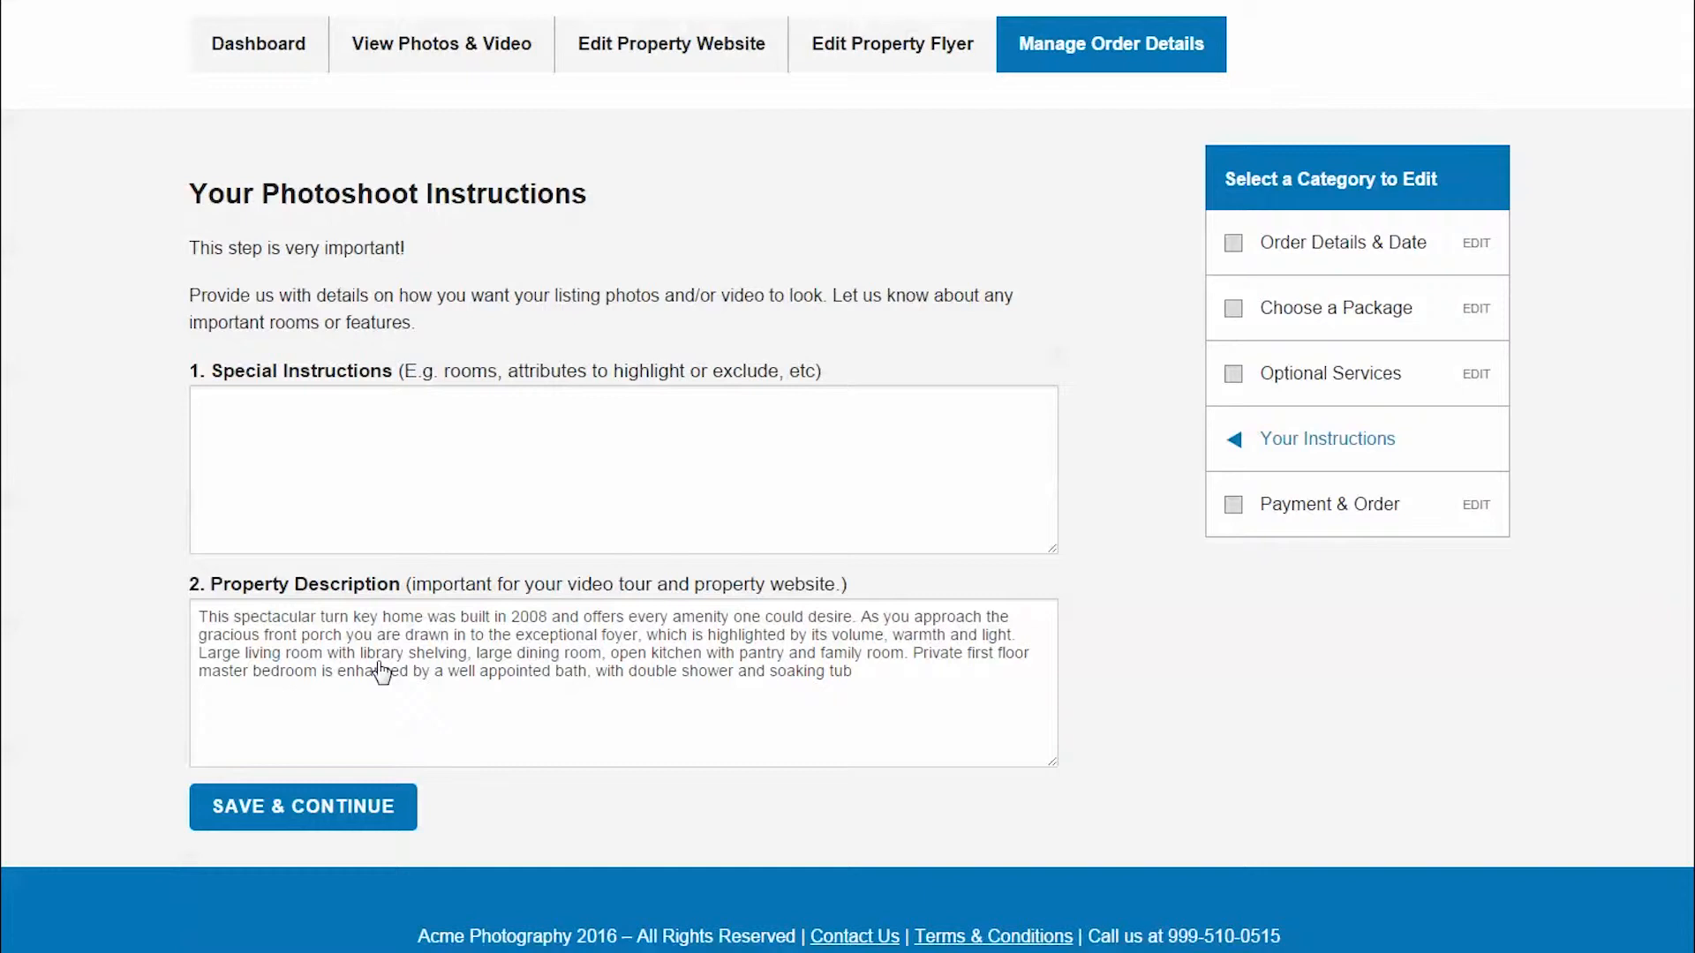
pyautogui.moveTo(118, 651)
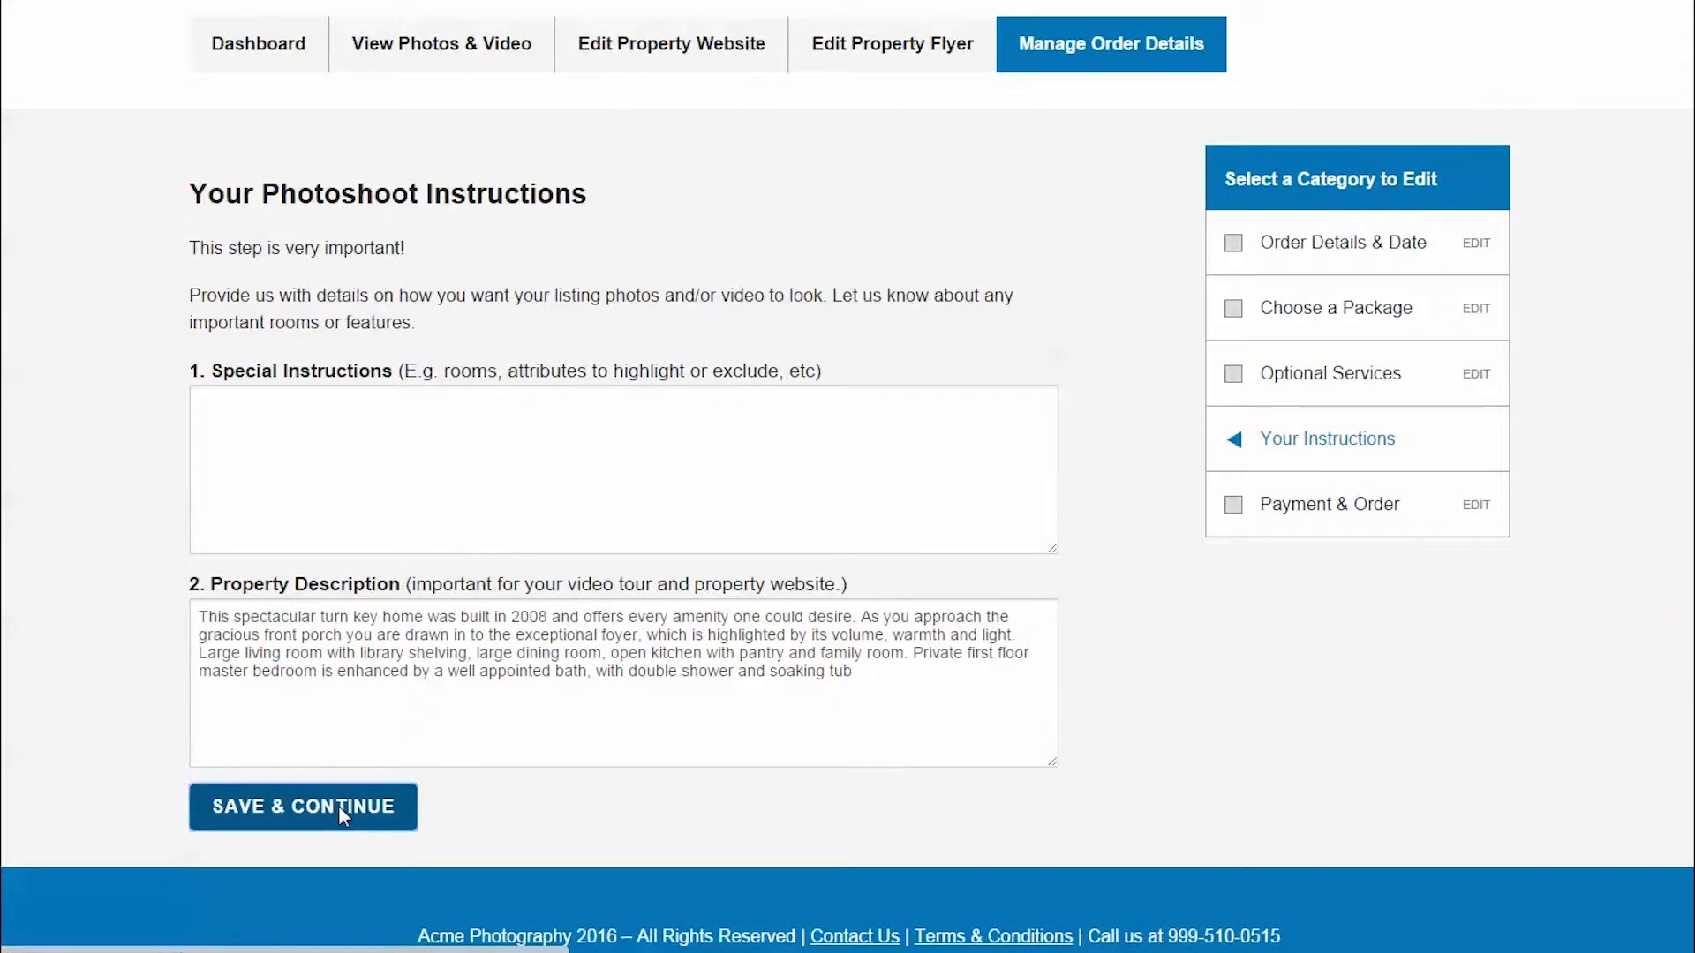
# Save the photoshoot instructions and reach Payment & Project Submission showing a $375.00 total
pyautogui.click(303, 806)
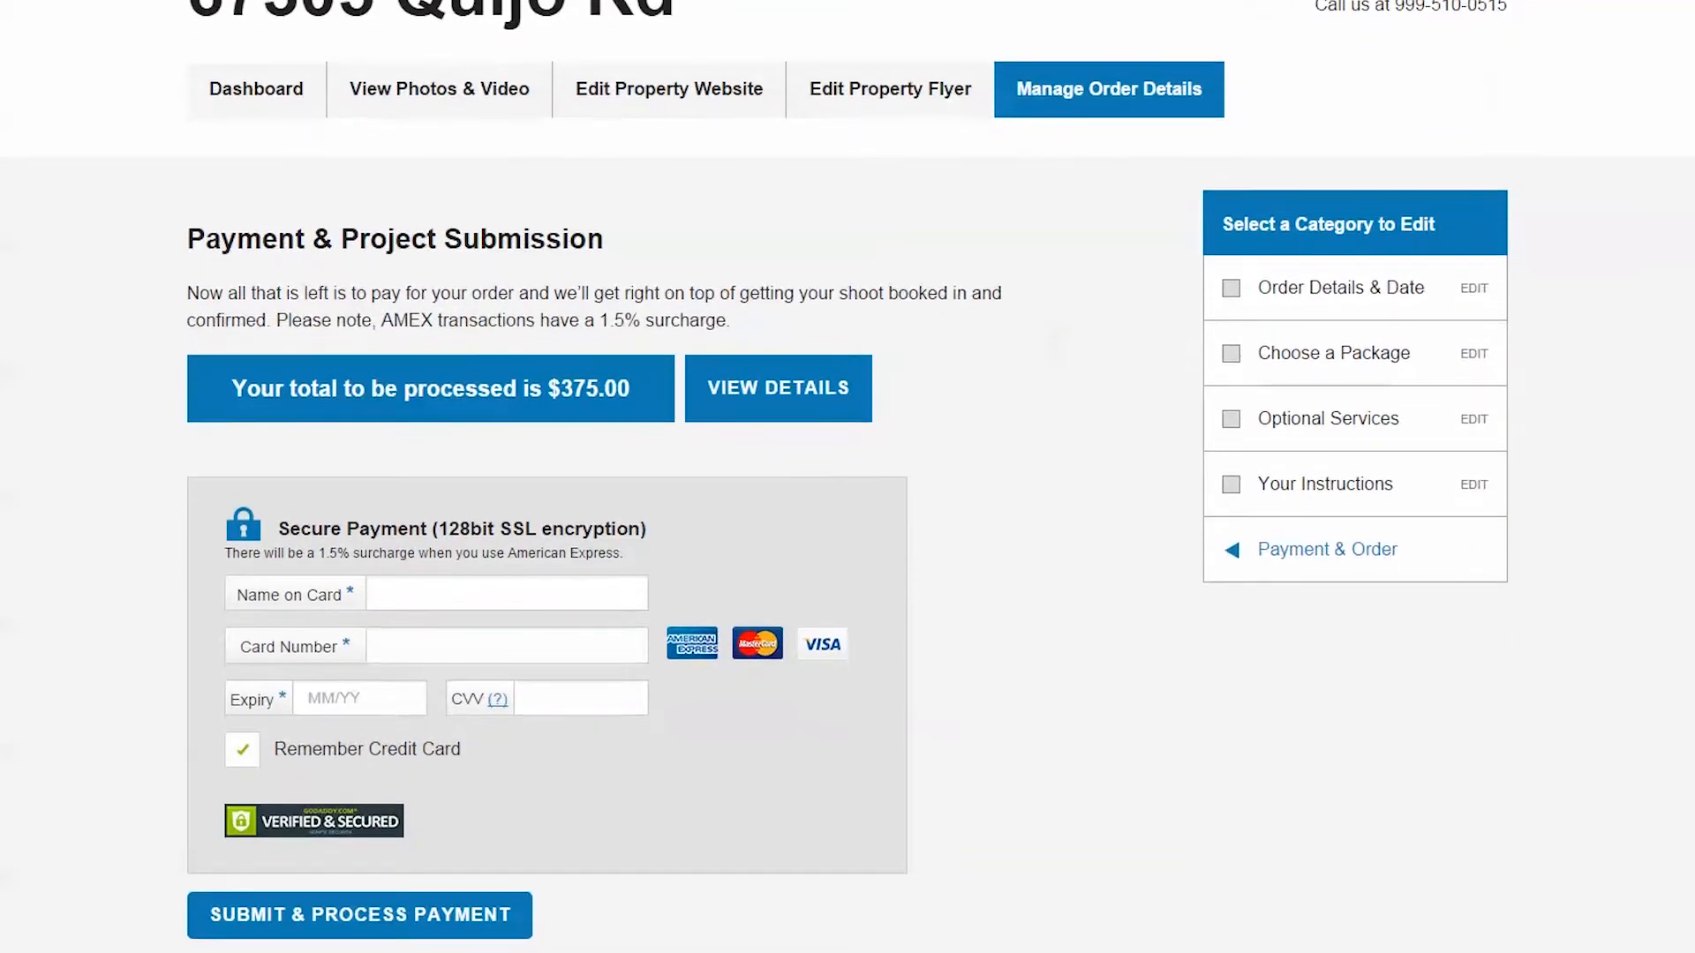
pyautogui.scroll(-3)
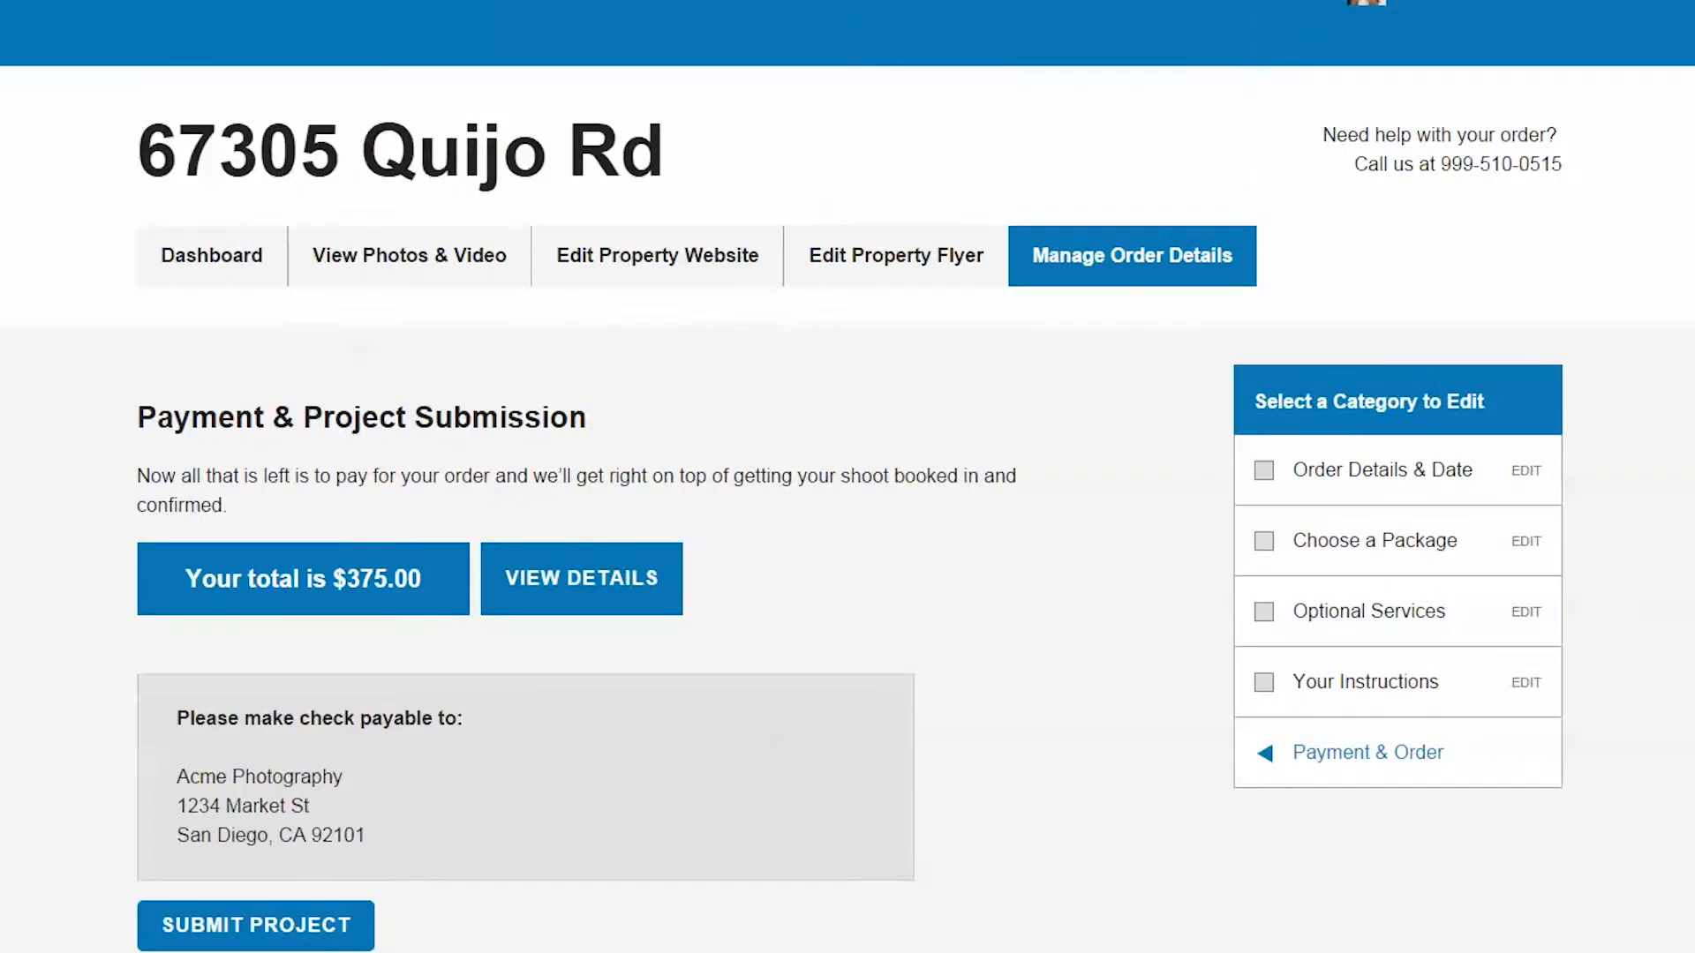
pyautogui.scroll(-3)
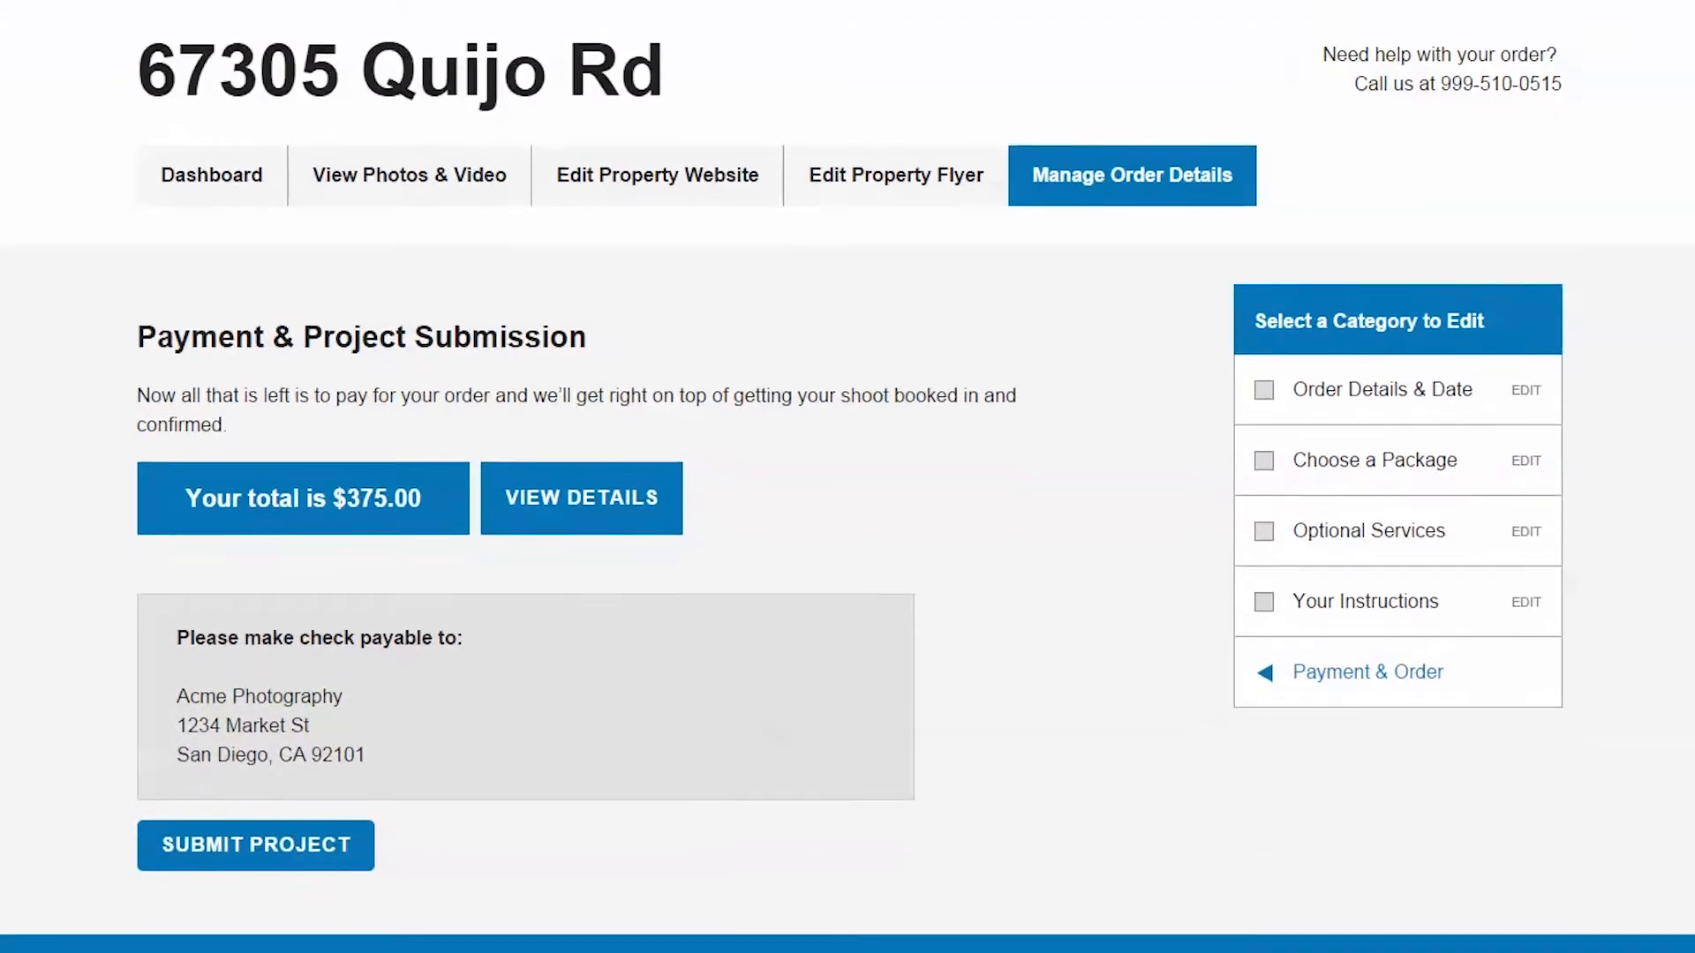